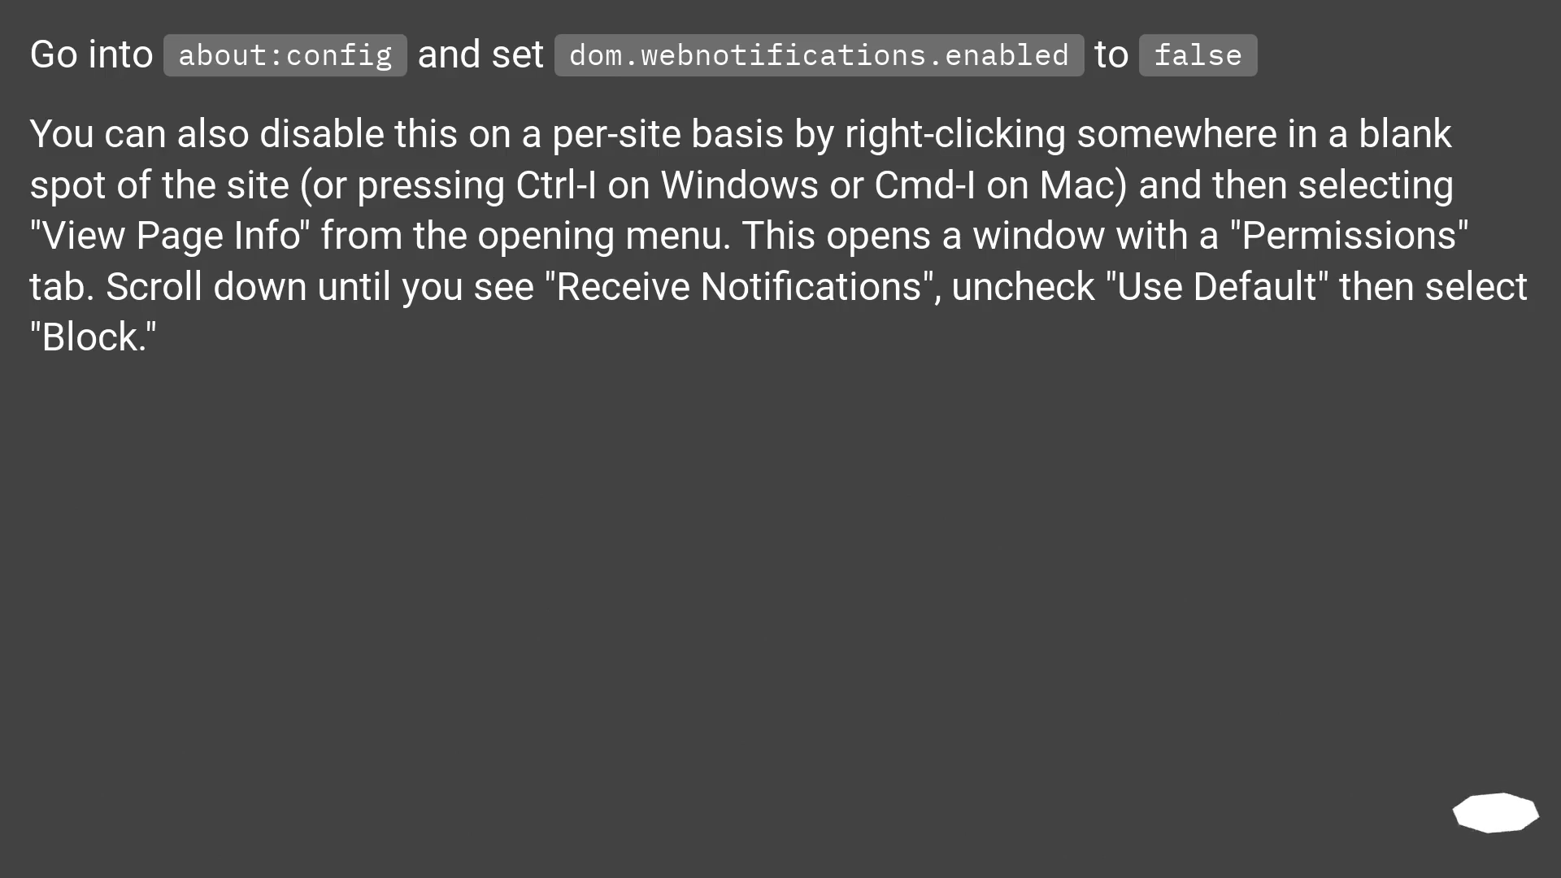
mouse_move(1498, 817)
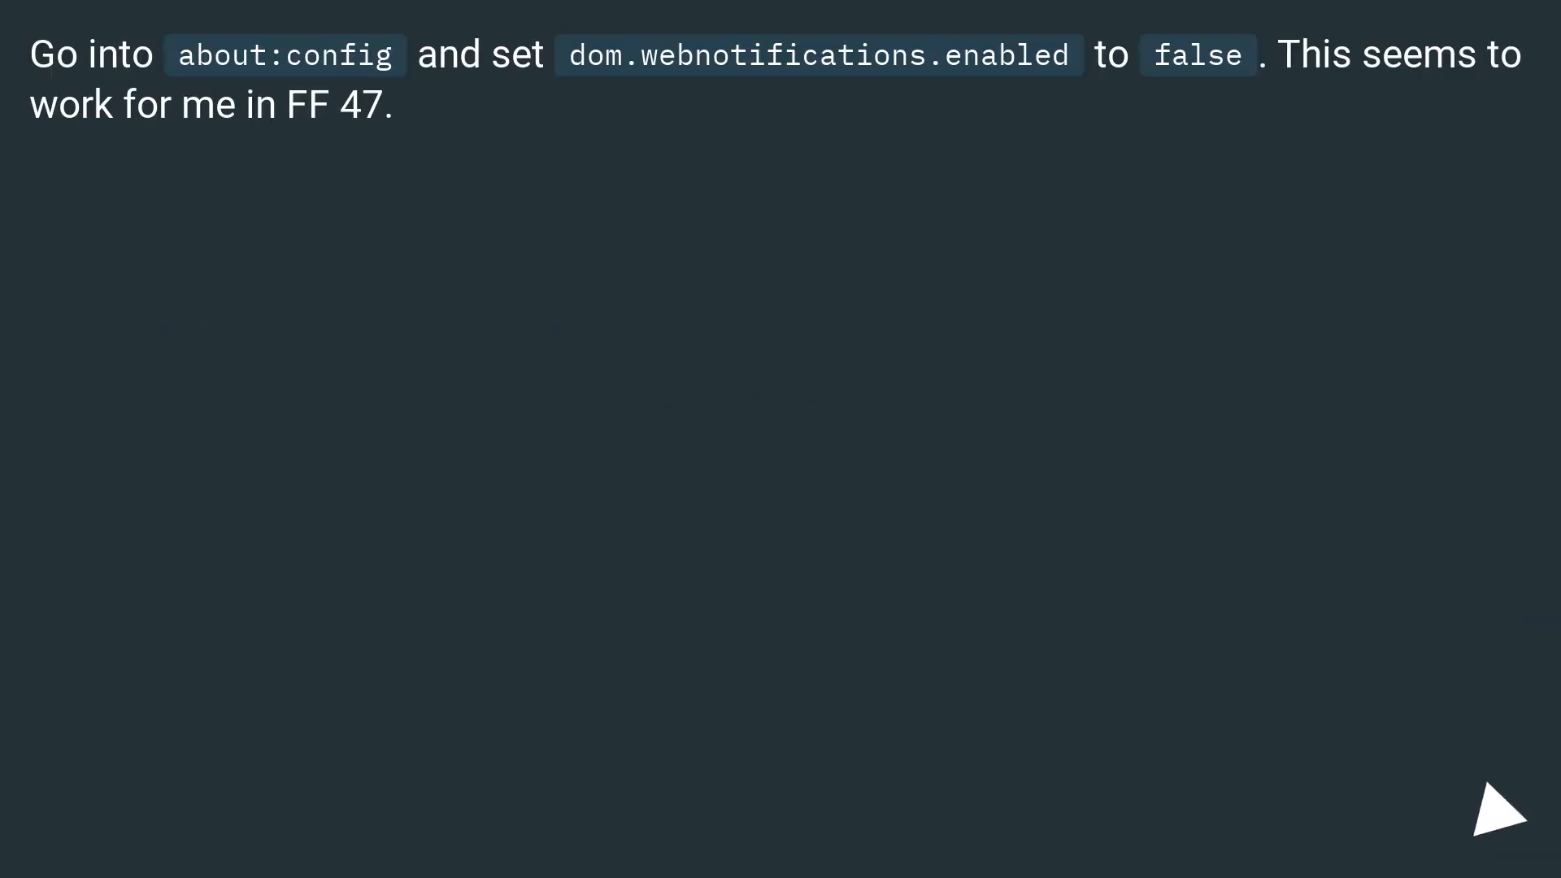
left_click(1497, 806)
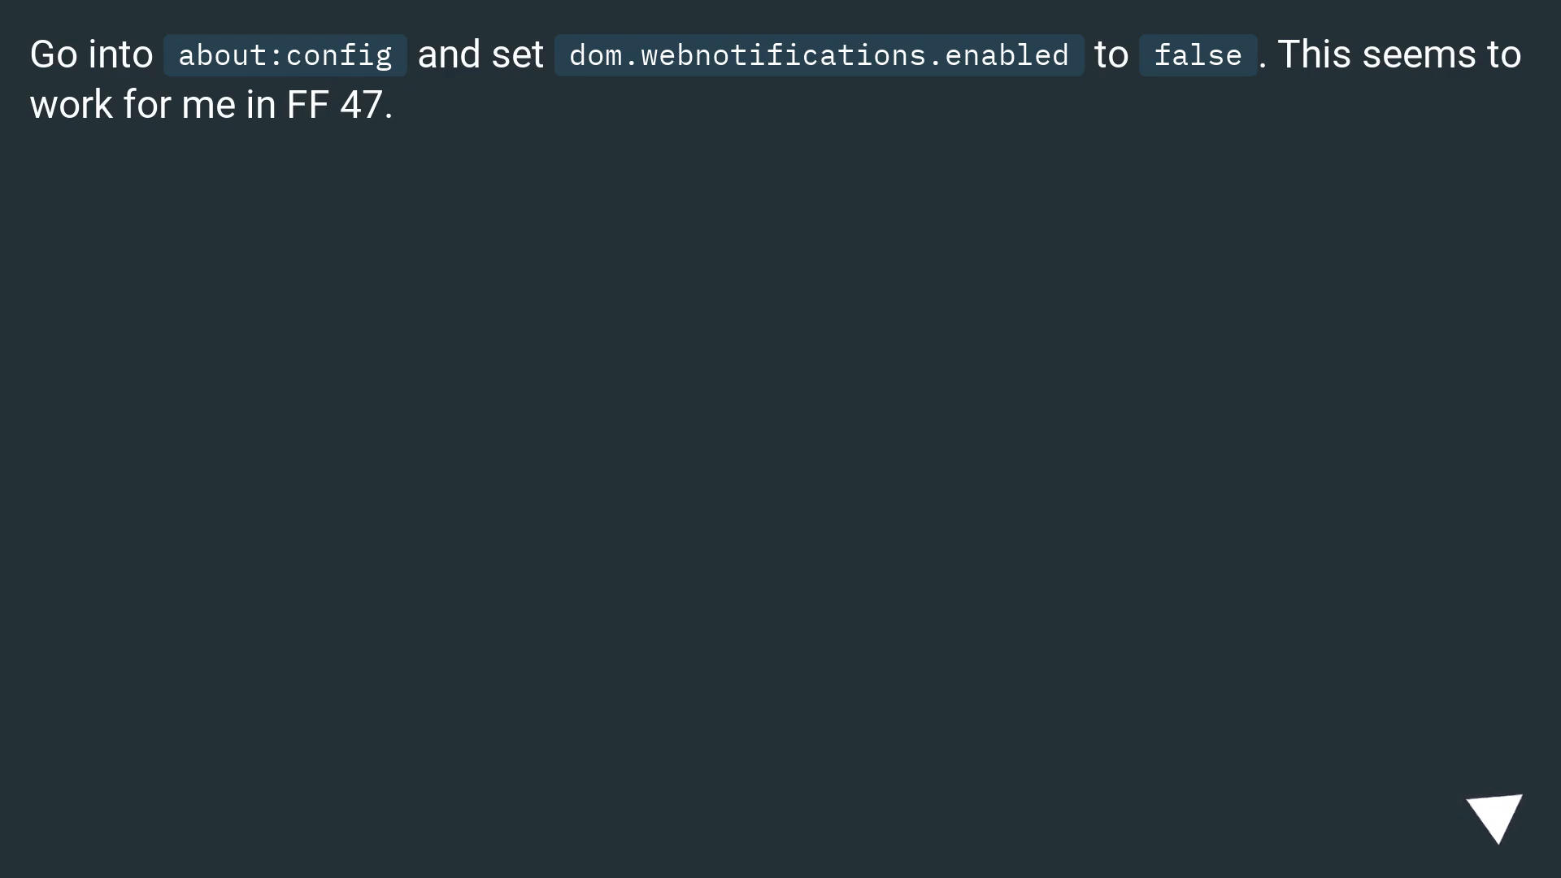
left_click(1496, 815)
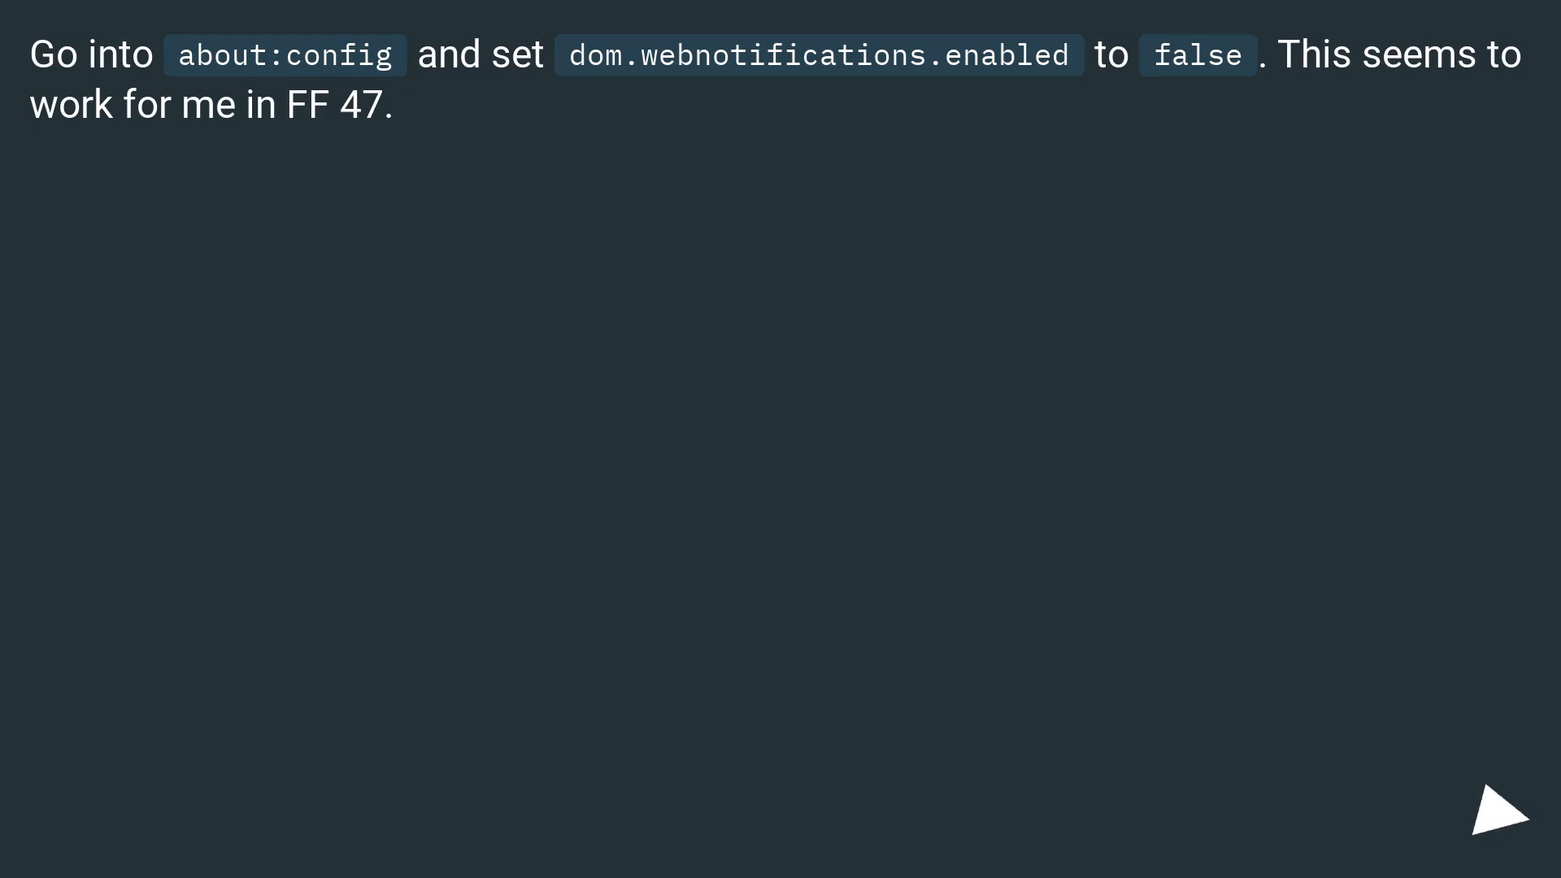
left_click(1498, 810)
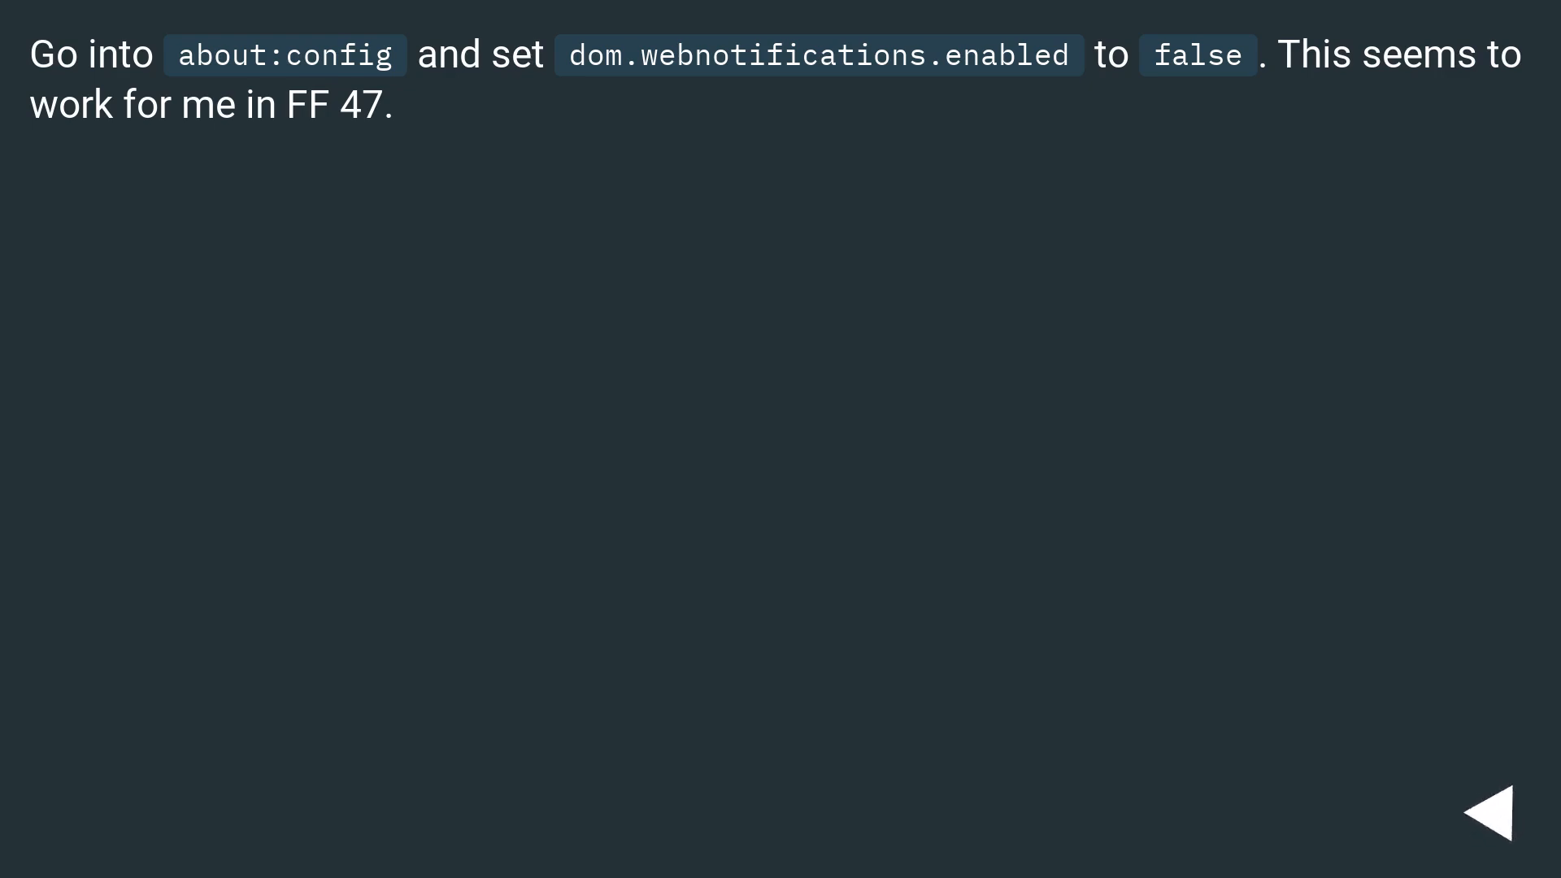
left_click(1483, 807)
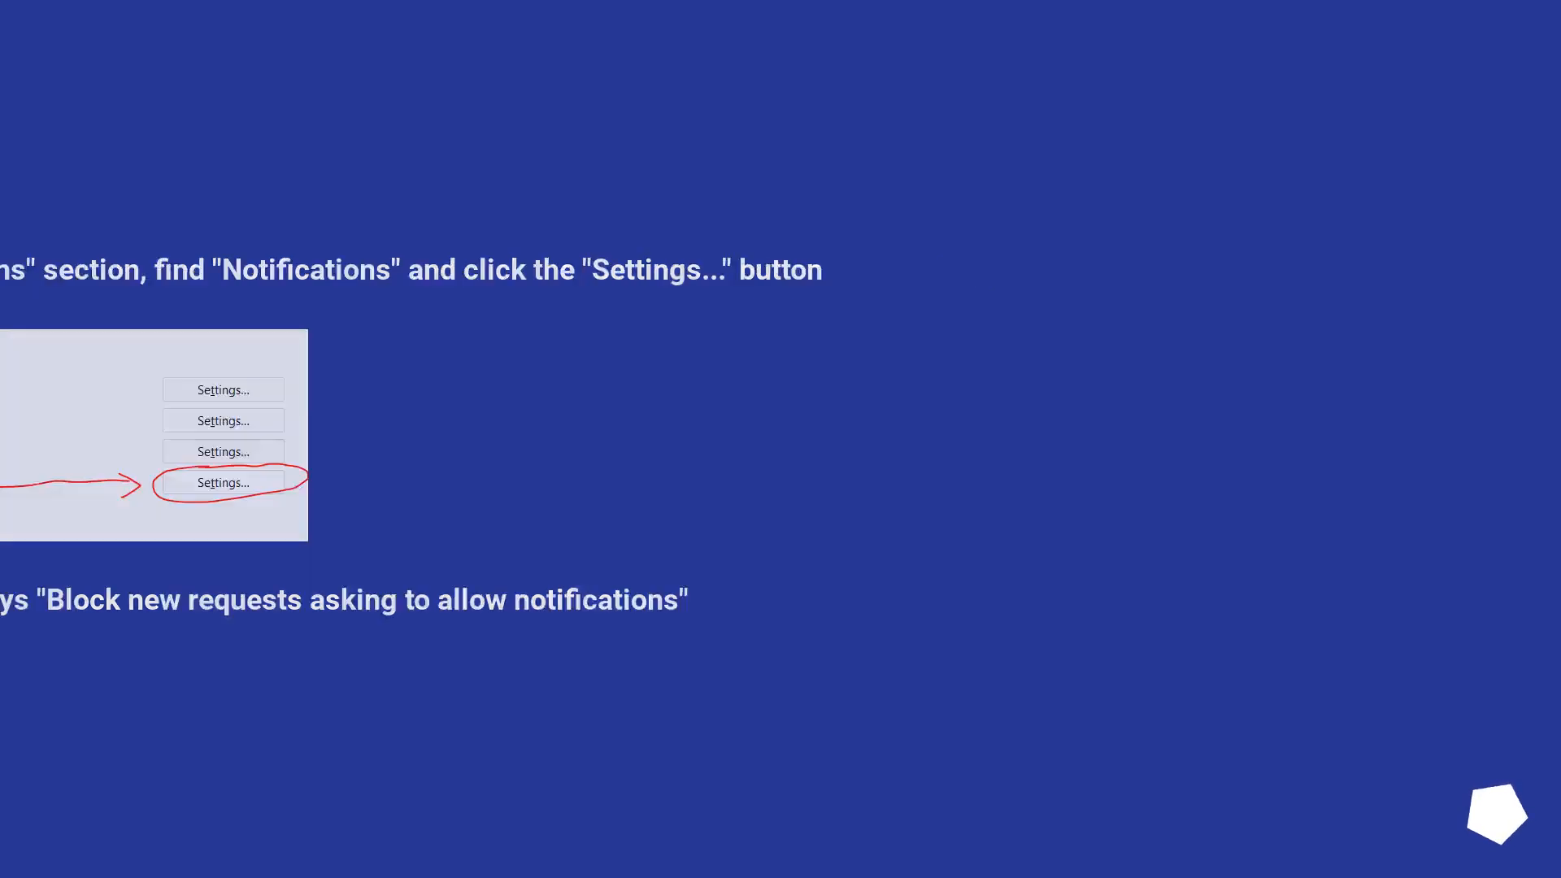
left_click(222, 482)
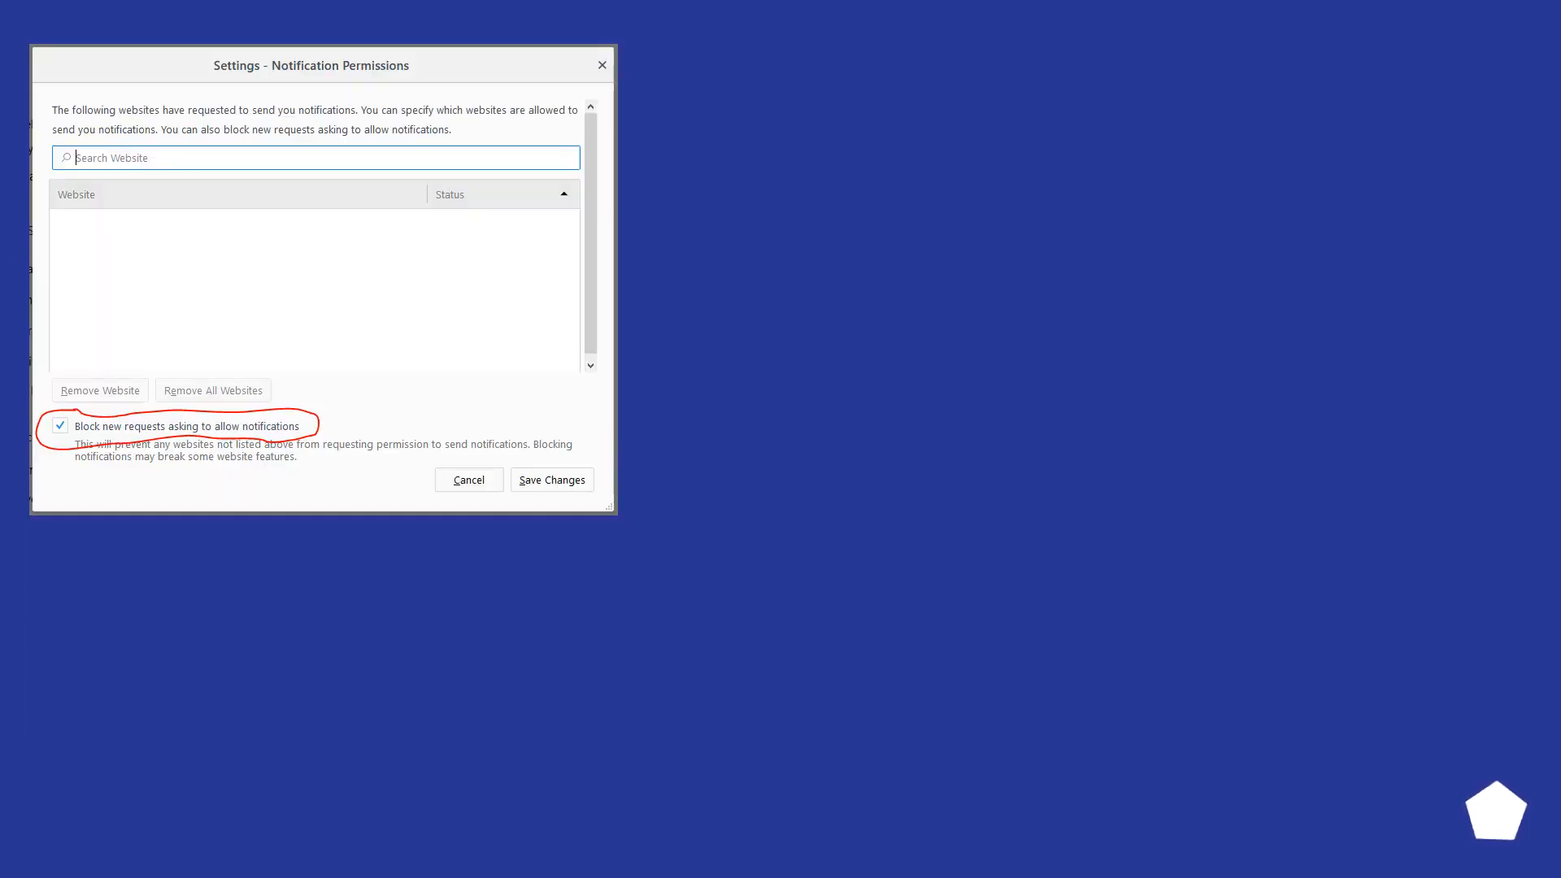